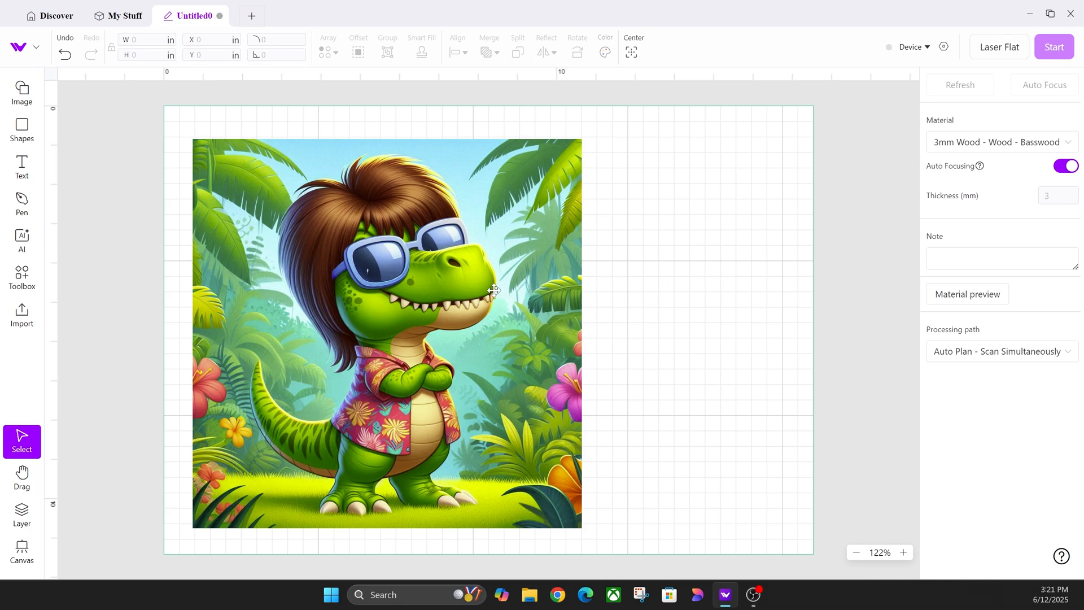
{"action": "mouse_move", "coordinate": [472, 290]}
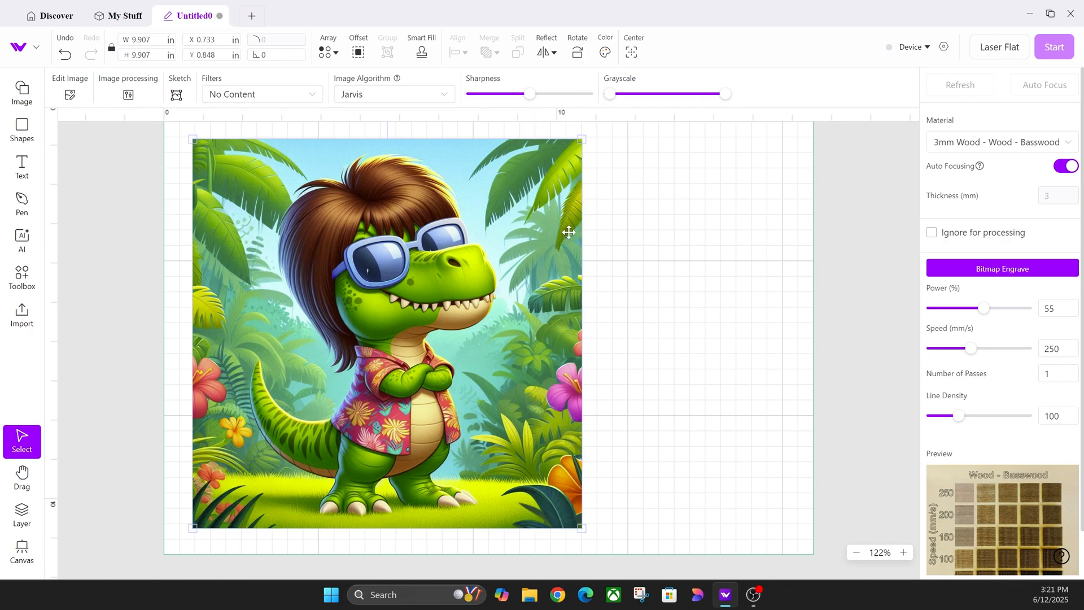
{"action": "mouse_move", "coordinate": [429, 256]}
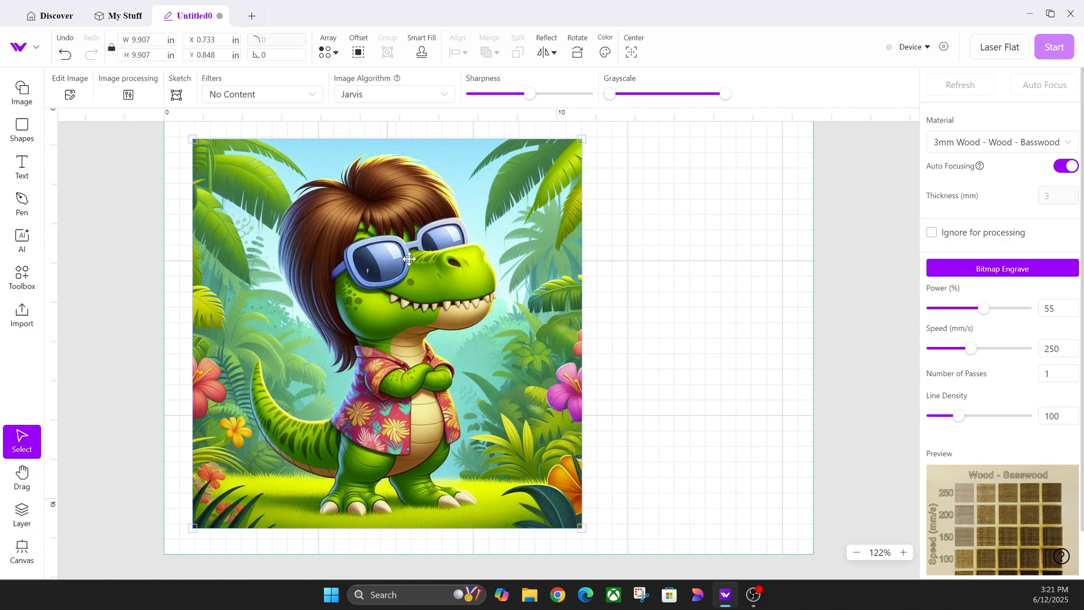
{"action": "mouse_move", "coordinate": [382, 259]}
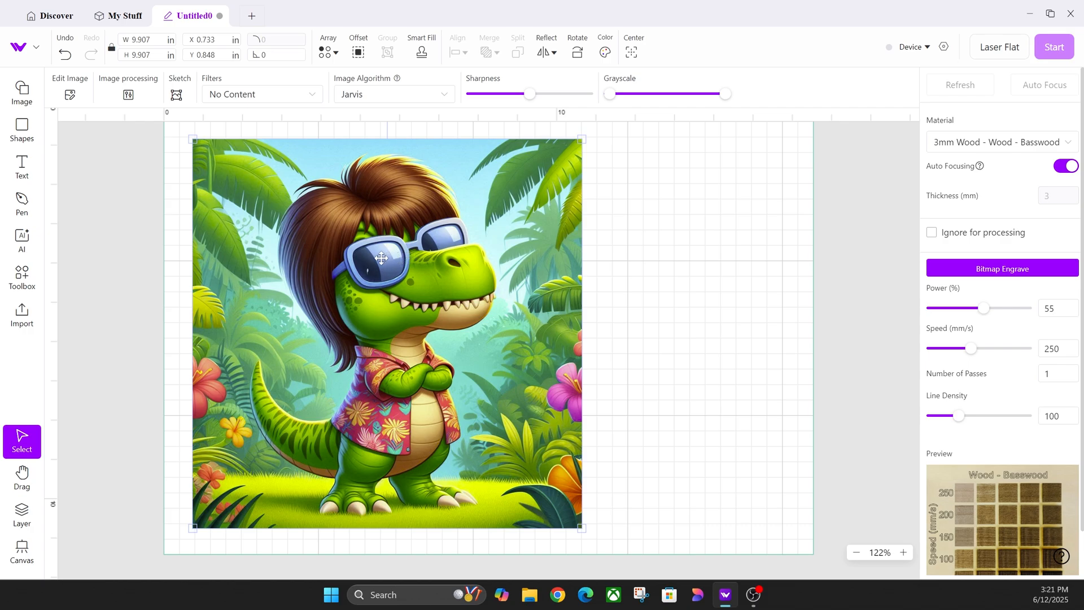
{"action": "mouse_move", "coordinate": [364, 258]}
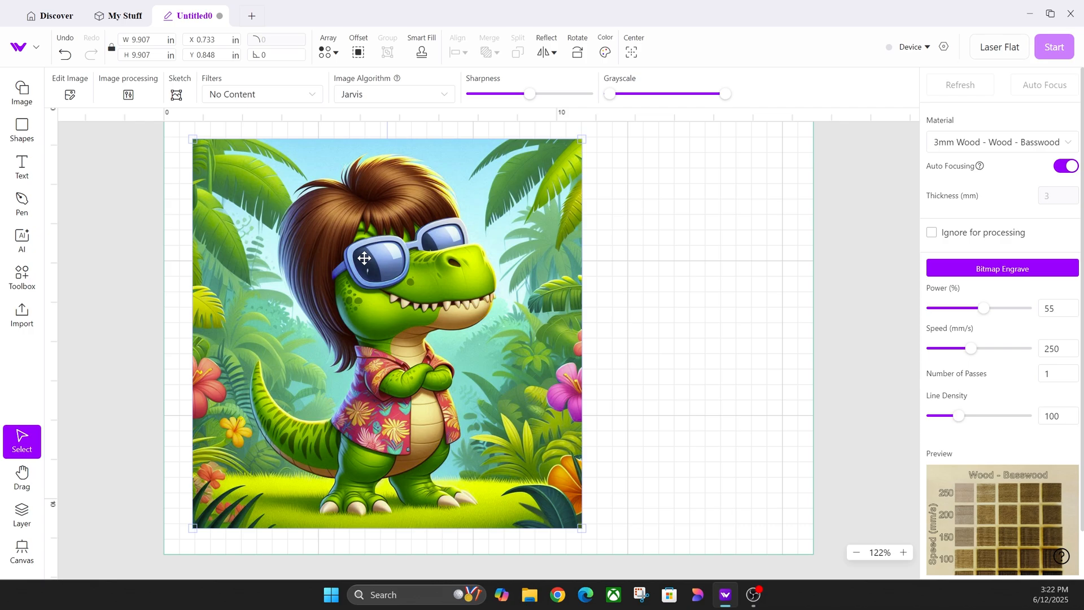
{"action": "mouse_move", "coordinate": [360, 258]}
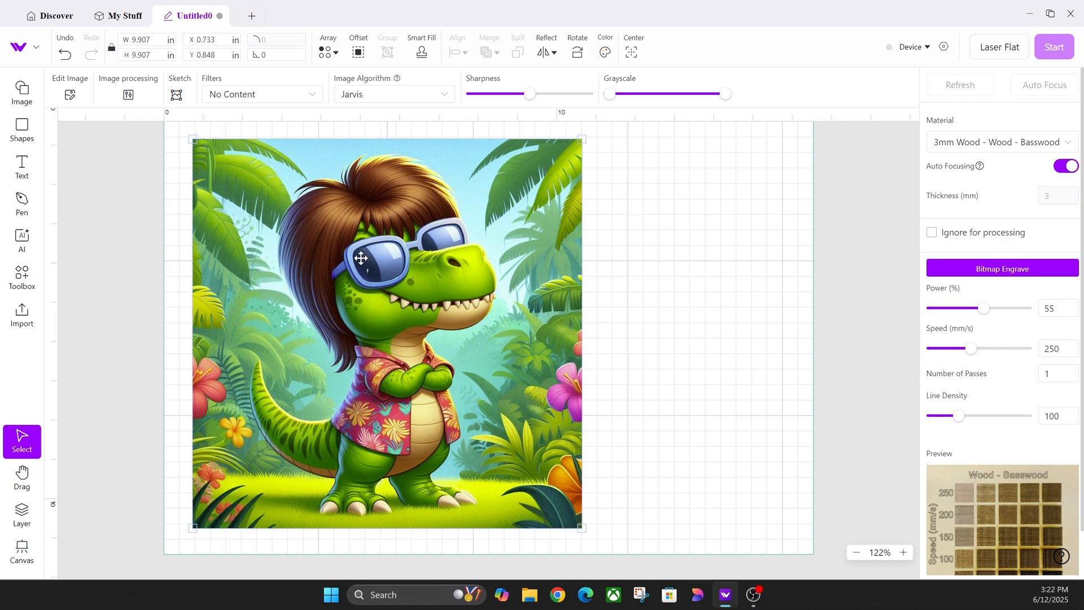
{"action": "mouse_move", "coordinate": [231, 203]}
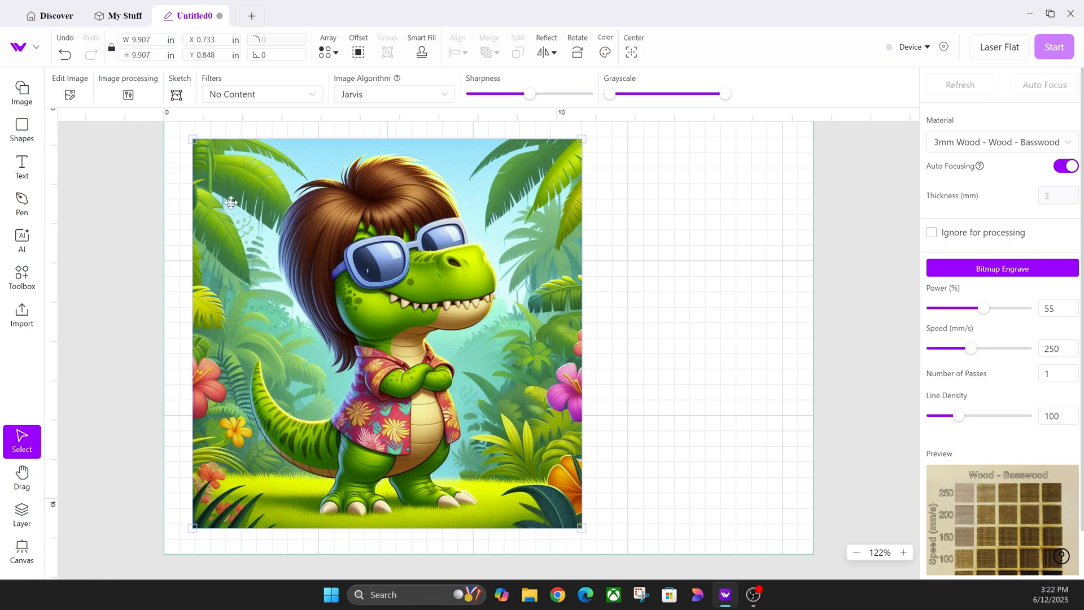
In the pre-processing editor, set magic wand tolerance to 32 and eraser size to 12.
{"action": "left_click", "coordinate": [69, 89]}
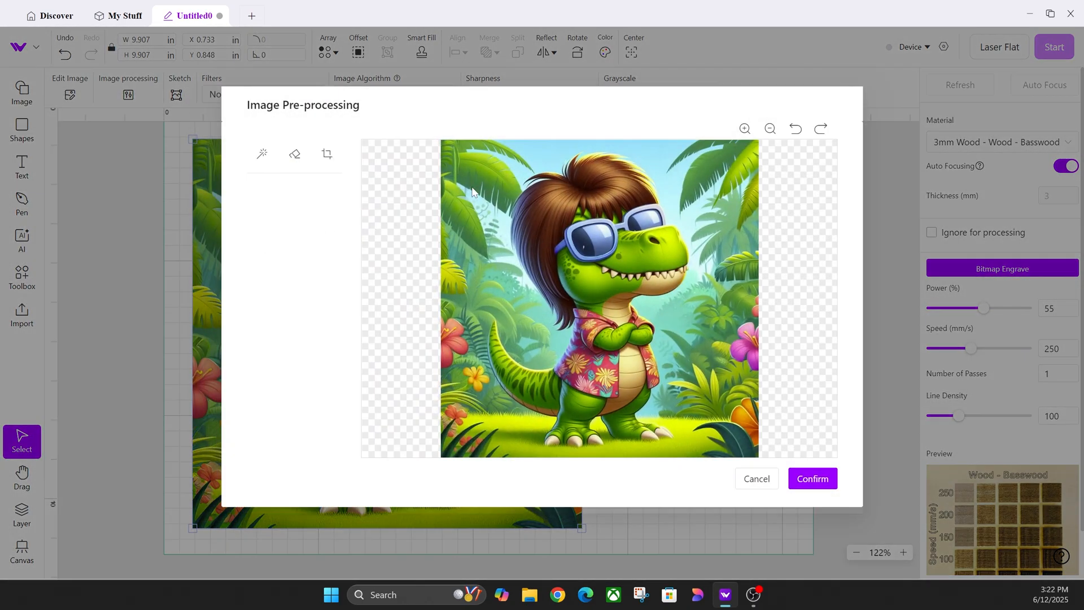
{"action": "mouse_move", "coordinate": [701, 233]}
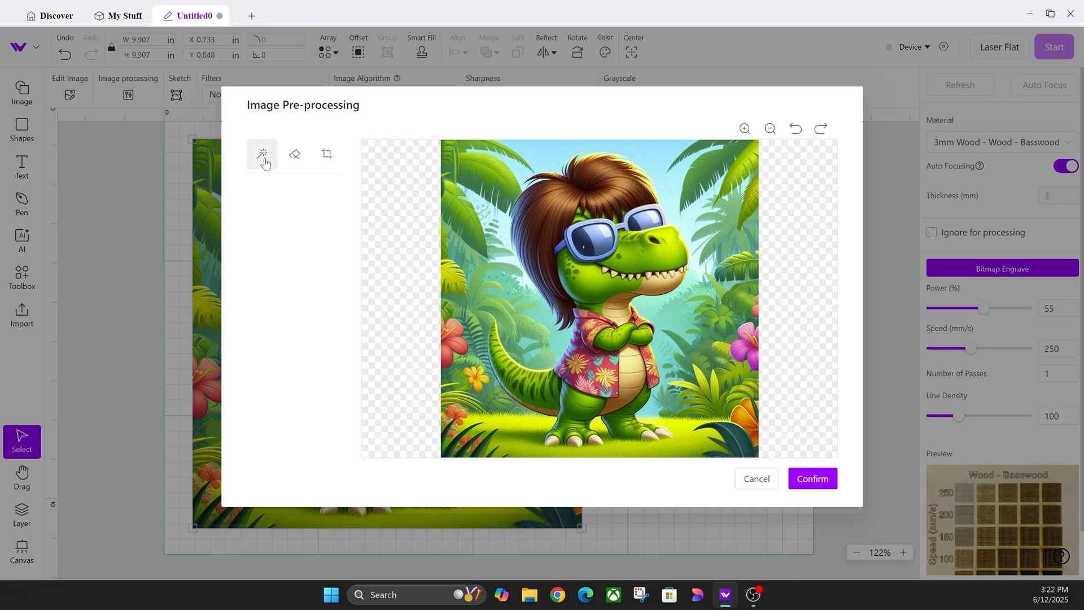
{"action": "left_click", "coordinate": [261, 153]}
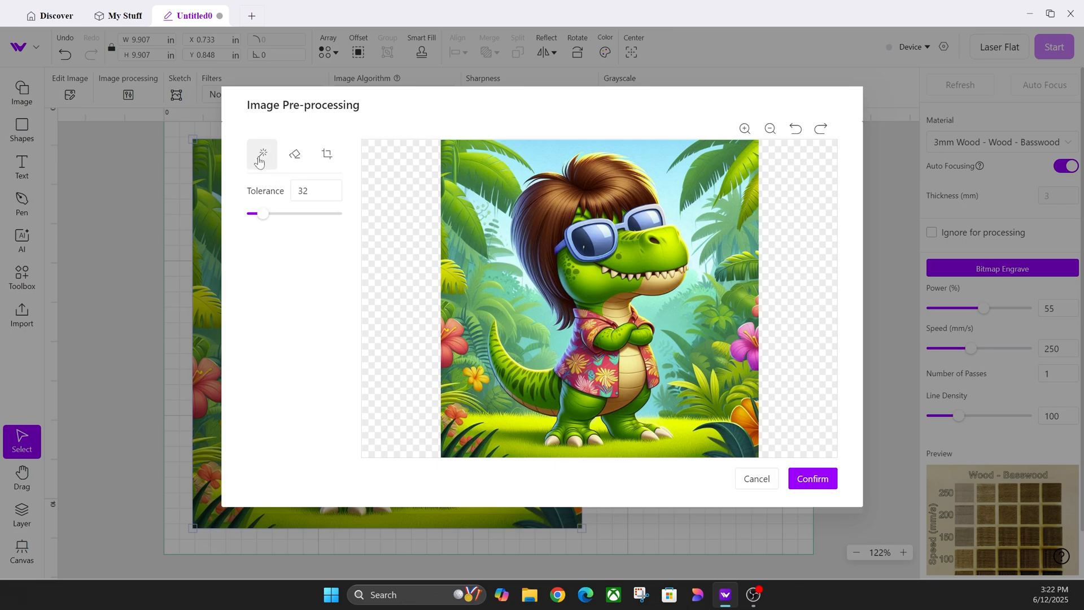
{"action": "left_click", "coordinate": [678, 200]}
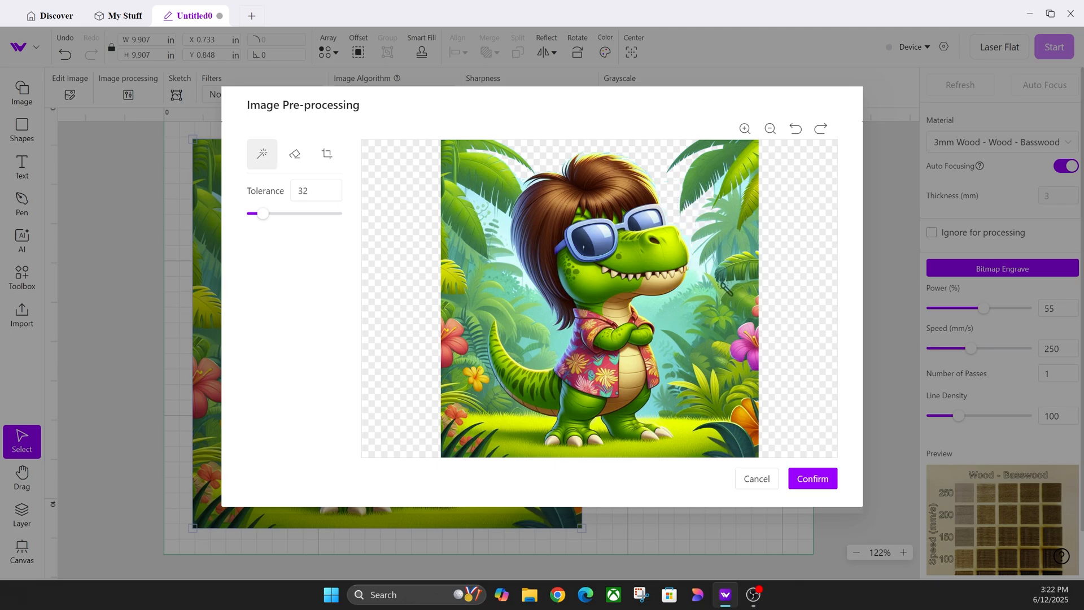
{"action": "left_click", "coordinate": [294, 153]}
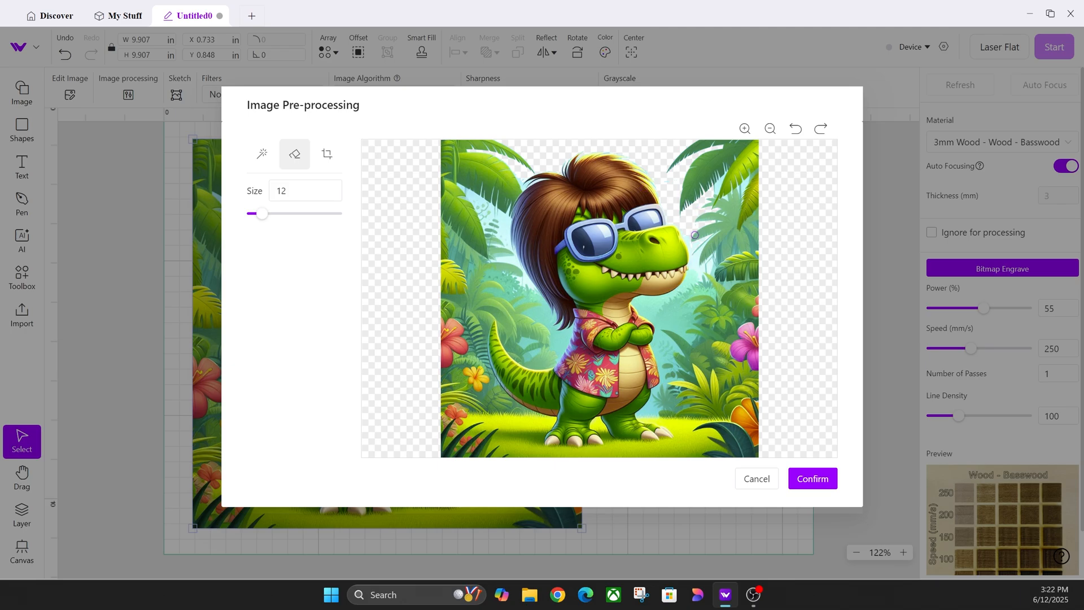
{"action": "left_click_drag", "start_coordinate": [694, 235], "coordinate": [691, 277]}
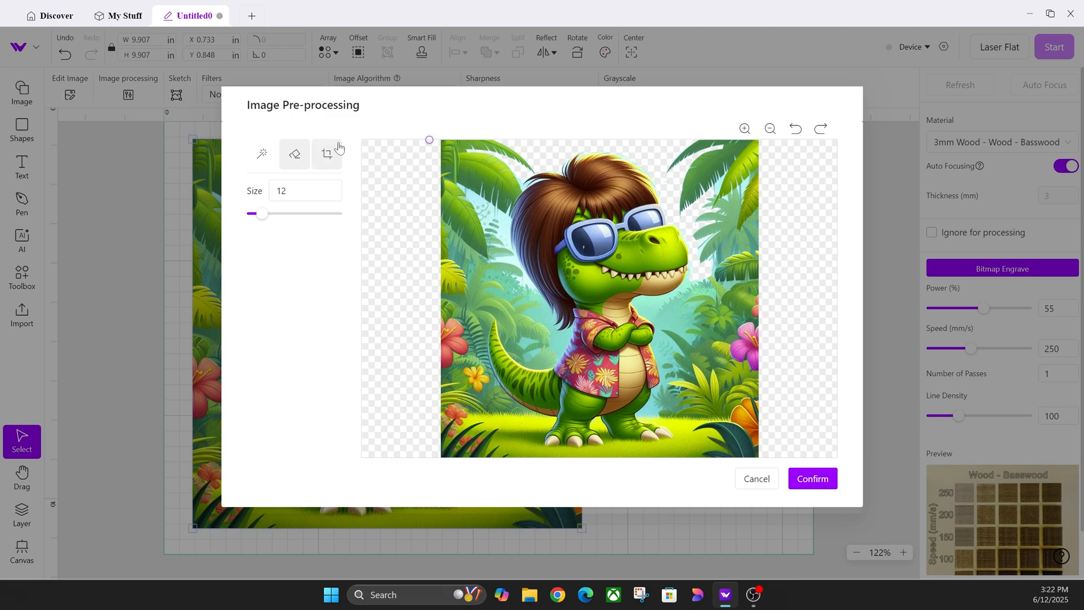
Try a narrower crop of the dinosaur photo, reset it, and cancel the editor.
{"action": "left_click", "coordinate": [327, 154]}
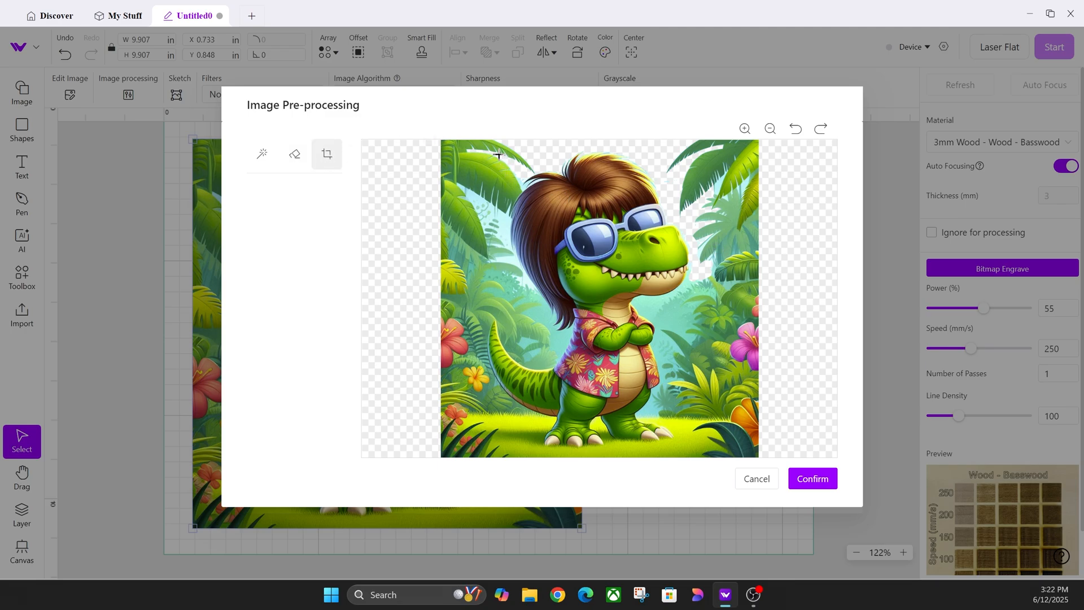
{"action": "left_click", "coordinate": [326, 153]}
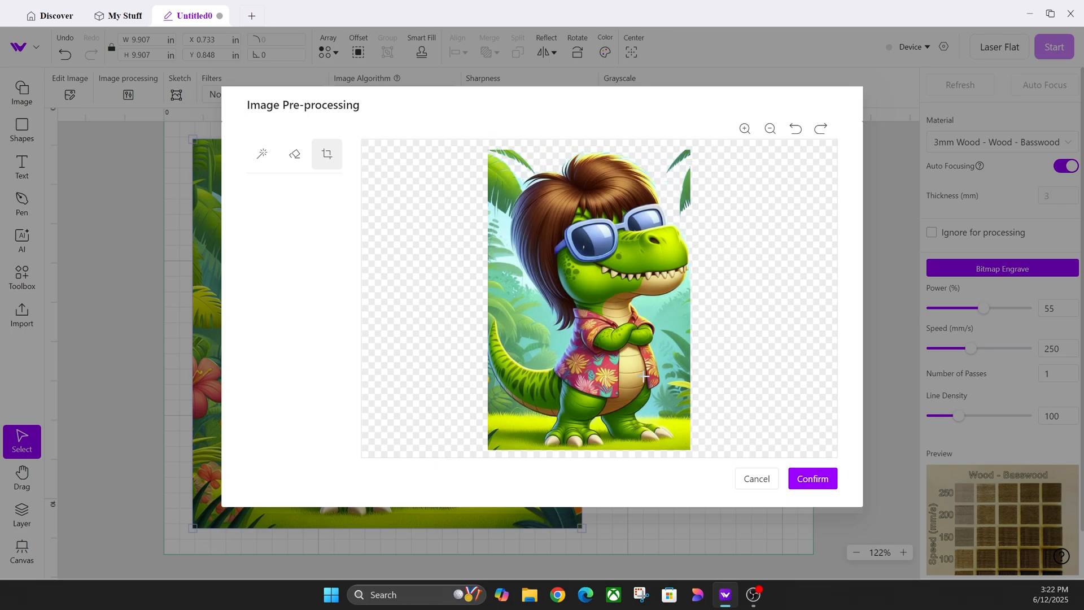
{"action": "left_click", "coordinate": [795, 129]}
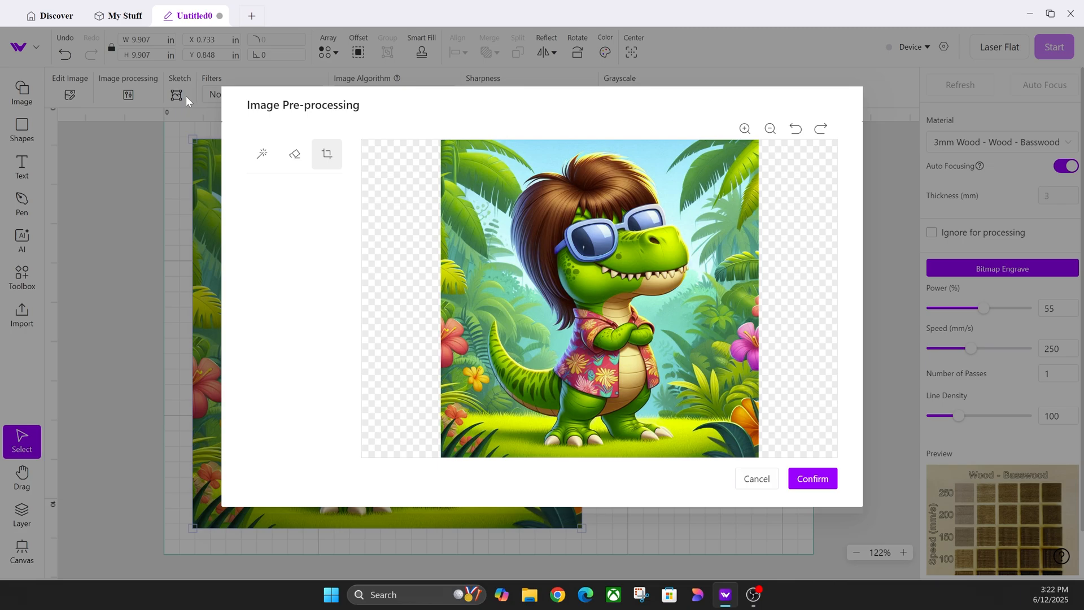
{"action": "mouse_move", "coordinate": [345, 324]}
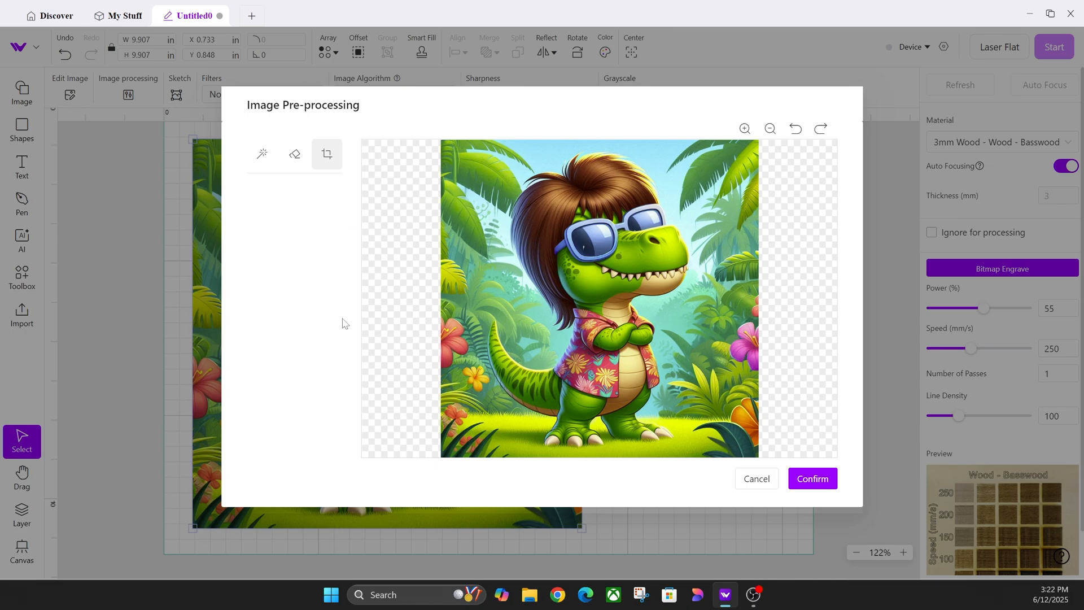
{"action": "left_click", "coordinate": [811, 477]}
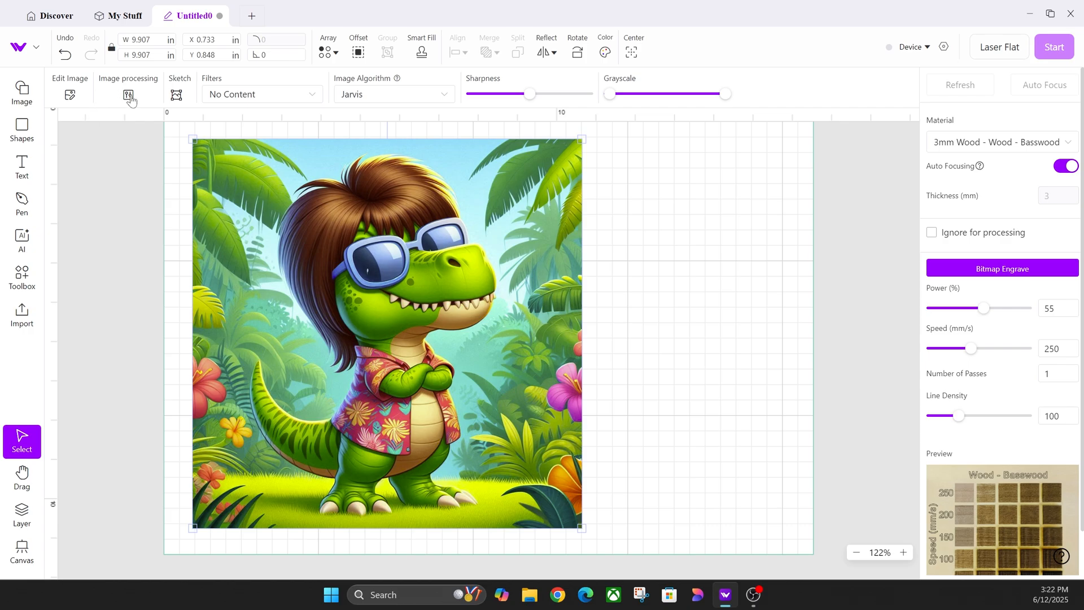
Open Image processing for the Jarvis preview and expand the Filters list.
{"action": "left_click", "coordinate": [128, 95]}
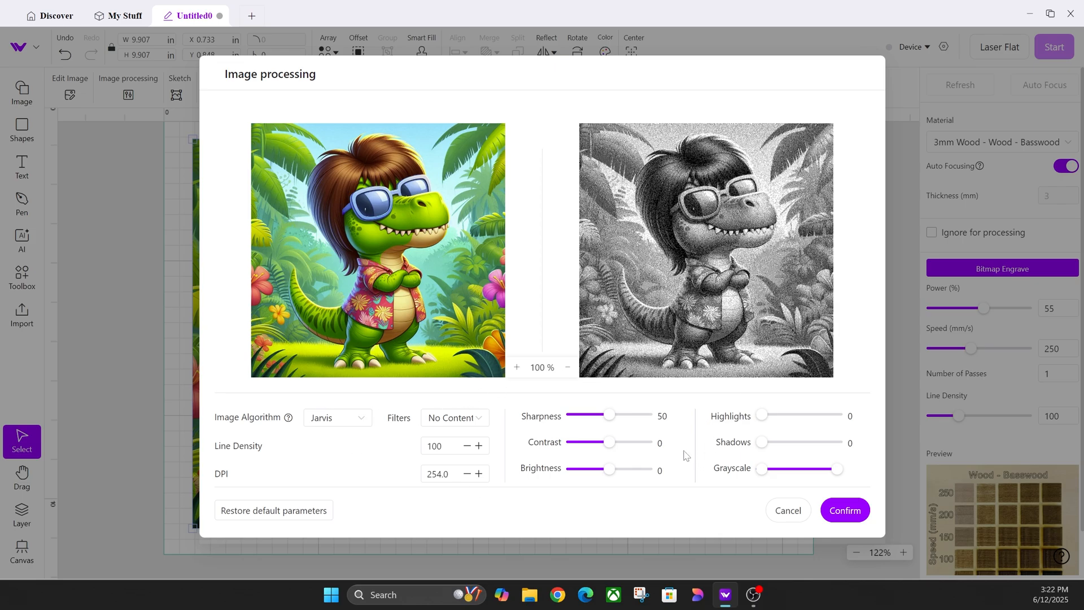
{"action": "mouse_move", "coordinate": [649, 481]}
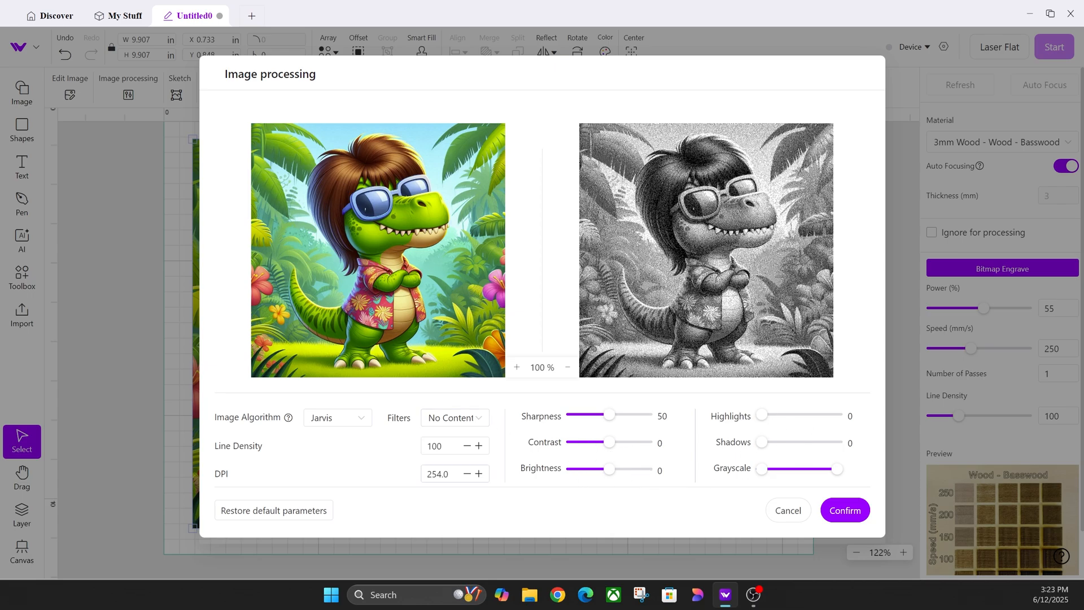
{"action": "left_click", "coordinate": [453, 416]}
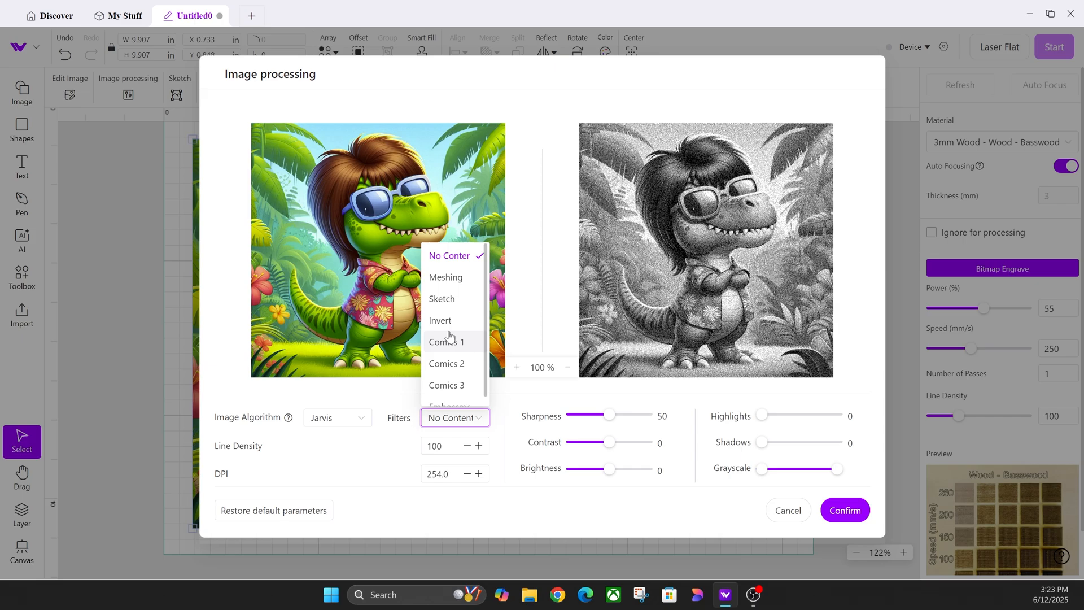
{"action": "mouse_move", "coordinate": [446, 341]}
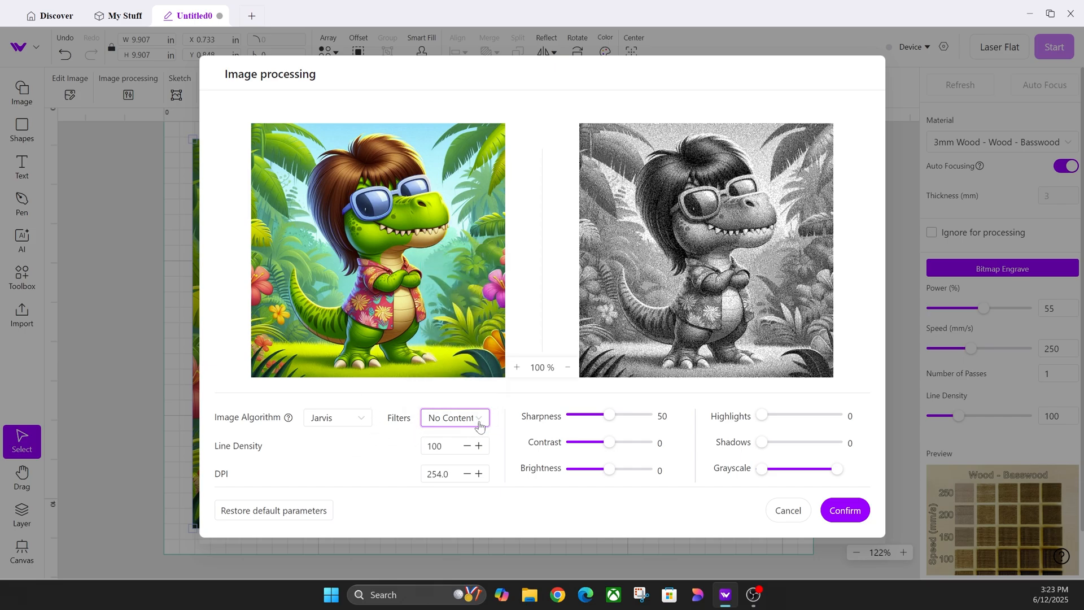
{"action": "left_click", "coordinate": [454, 416]}
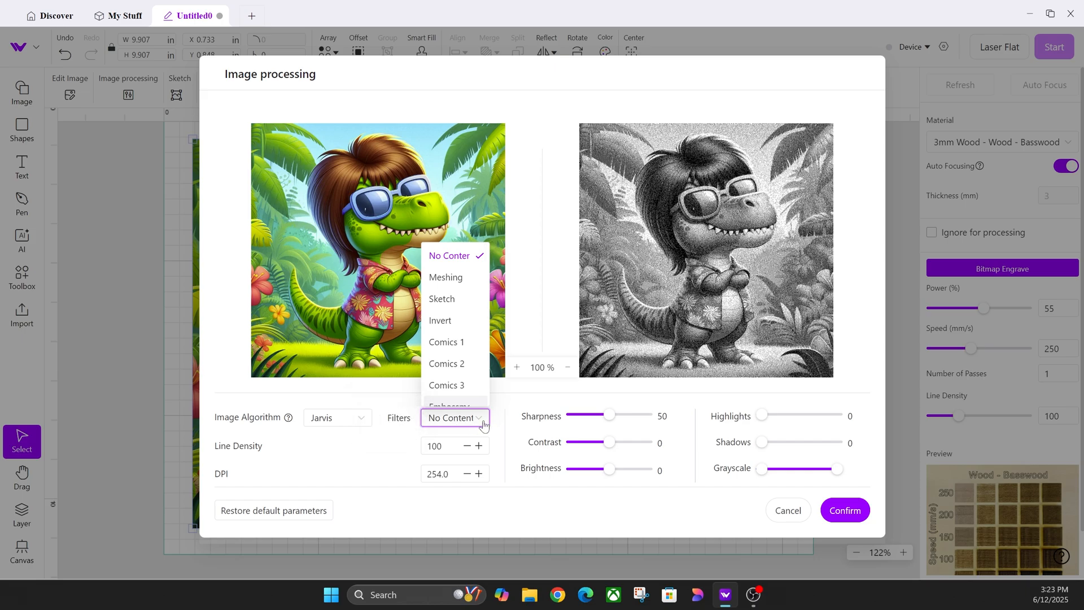
{"action": "mouse_move", "coordinate": [483, 426]}
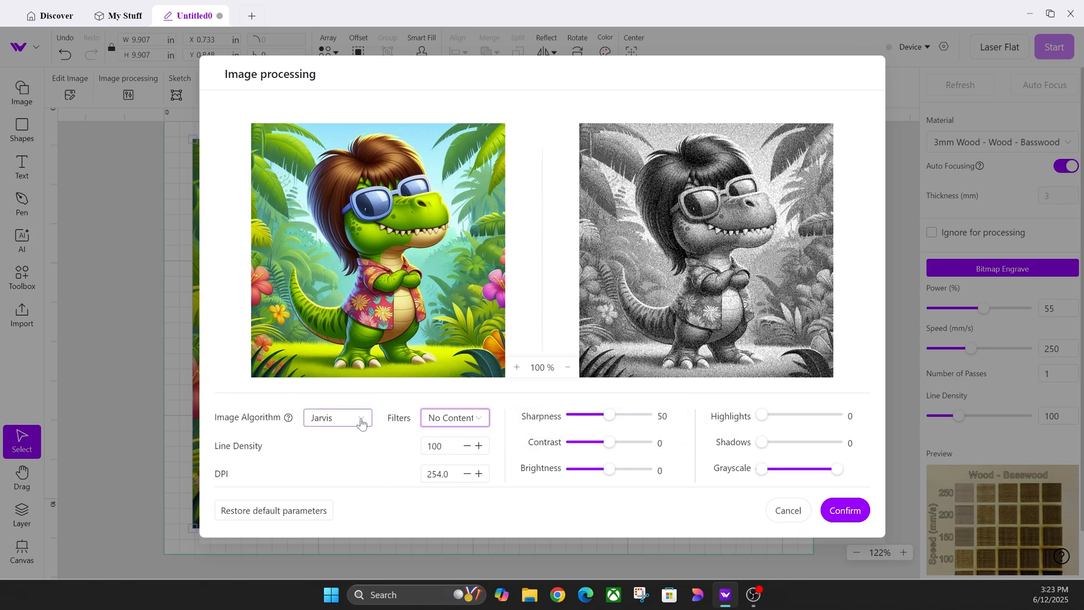
Switch the image algorithm from Jarvis to Gray, then reopen the algorithm list.
{"action": "left_click", "coordinate": [336, 416]}
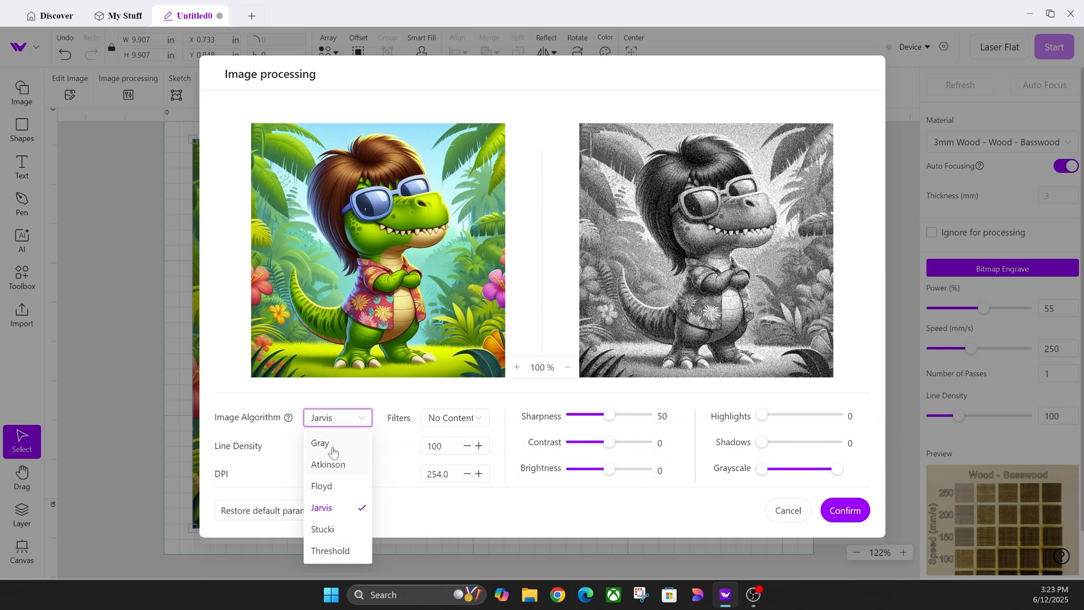
{"action": "left_click", "coordinate": [319, 442]}
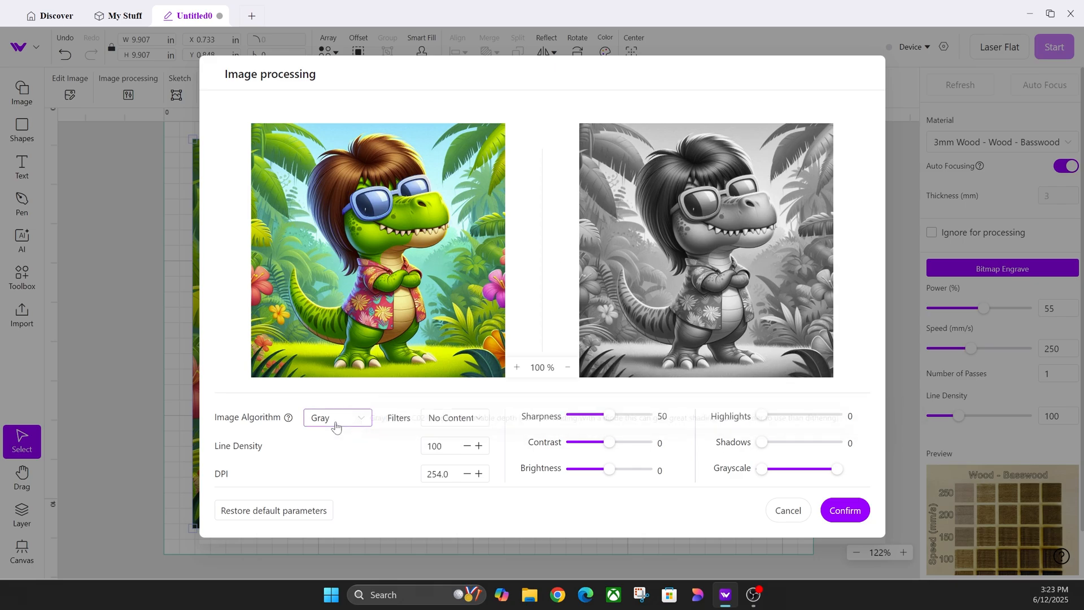
{"action": "left_click", "coordinate": [336, 418]}
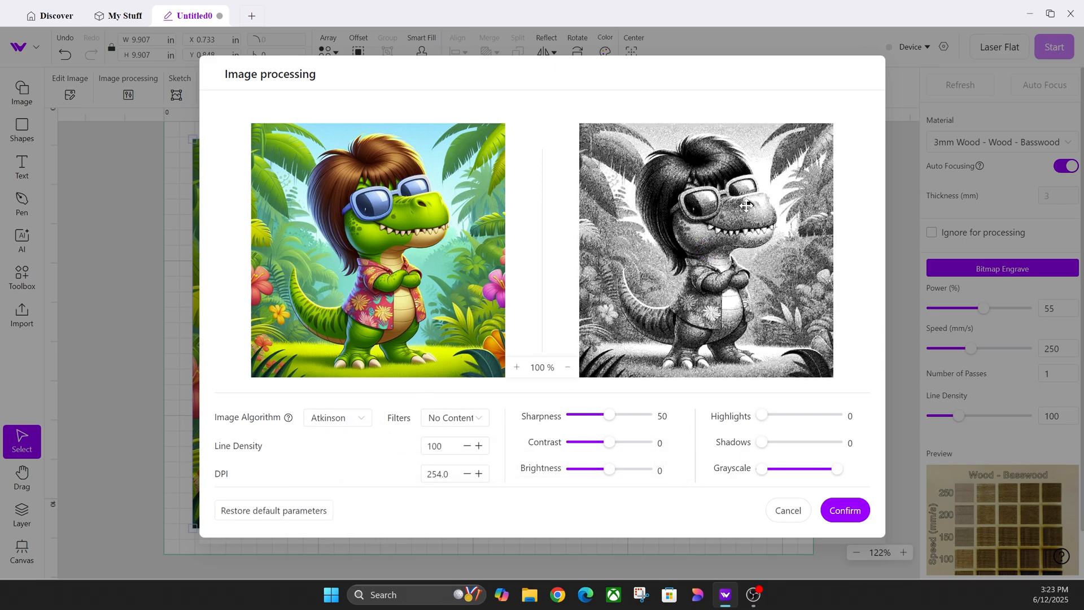
{"action": "mouse_move", "coordinate": [700, 254]}
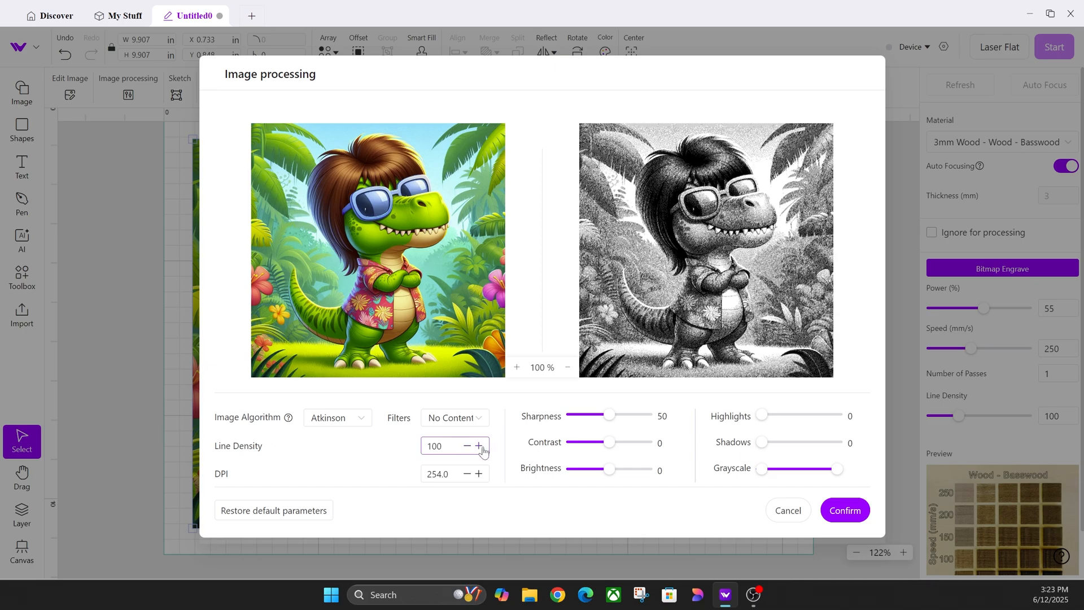
Increase Line Density to 101, giving 256.5 DPI.
{"action": "left_click", "coordinate": [478, 445]}
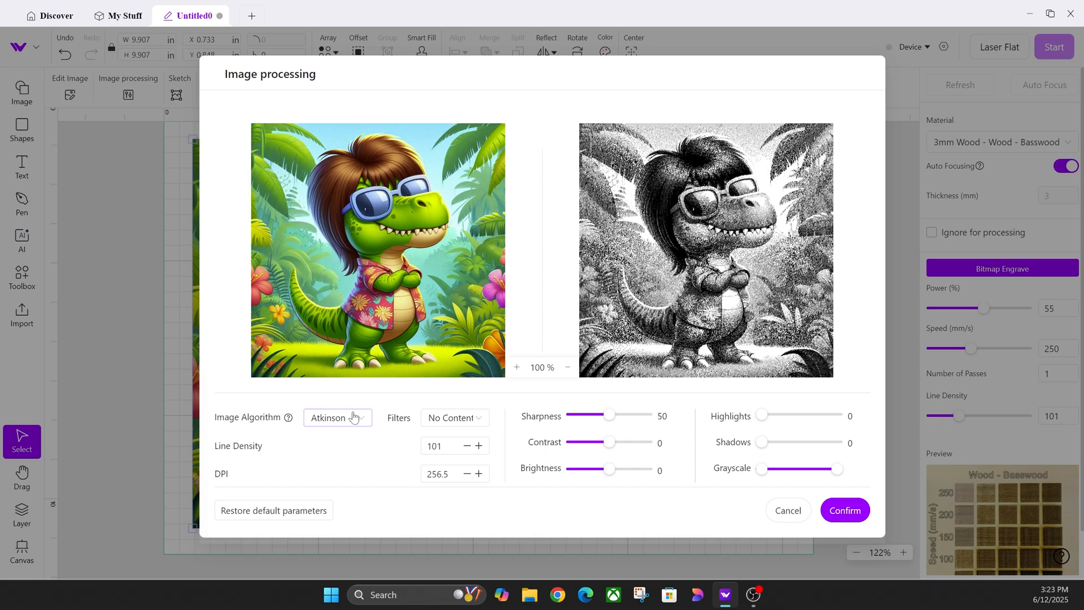
Preview Floyd, Stucki and Threshold algorithms, then close image processing without keeping changes.
{"action": "left_click", "coordinate": [337, 416]}
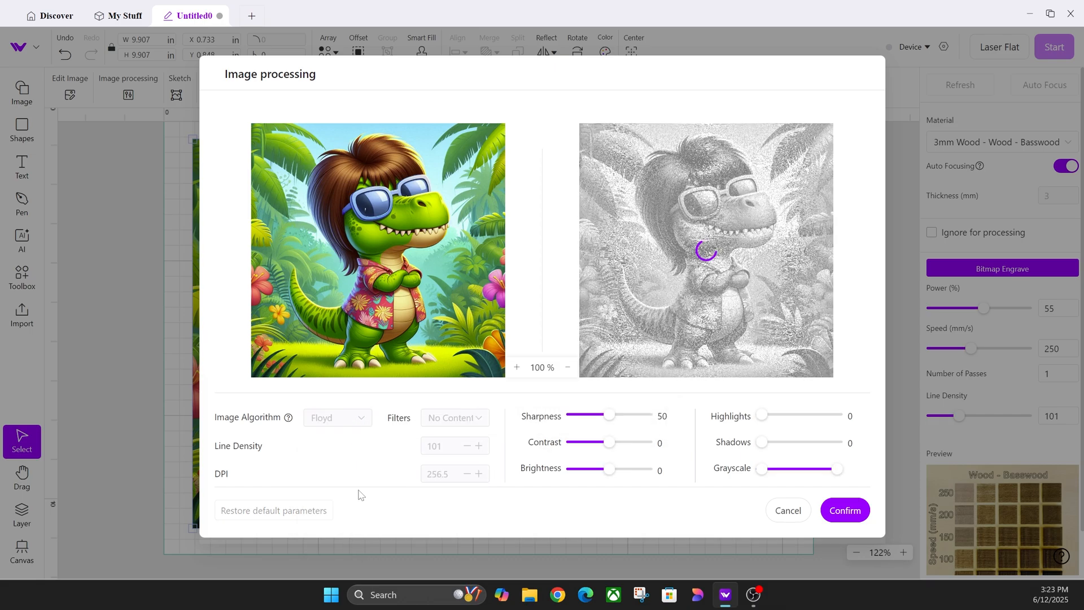
{"action": "left_click", "coordinate": [337, 416]}
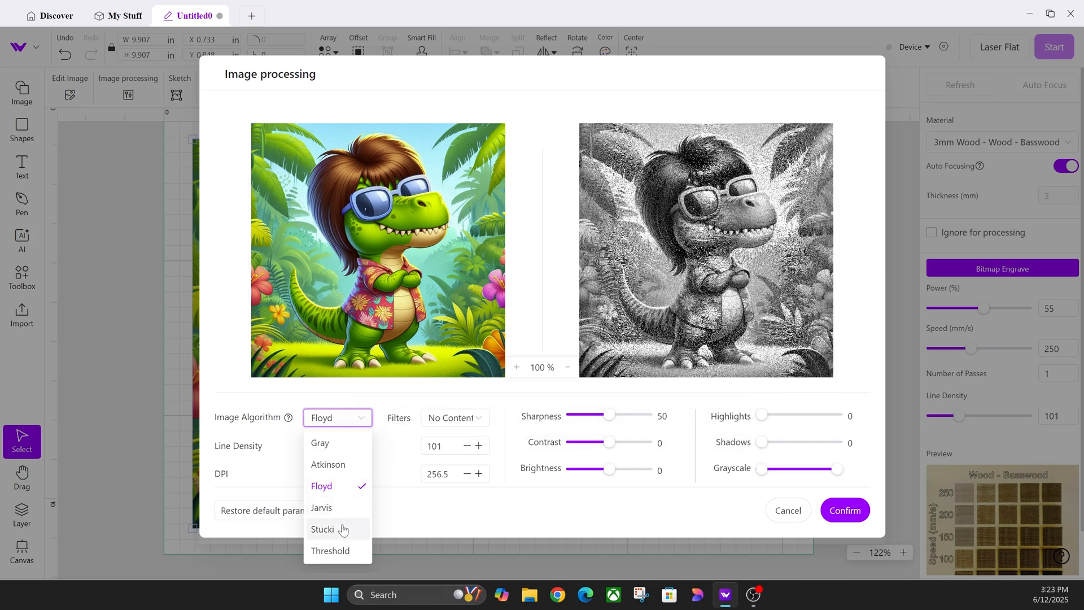
{"action": "left_click", "coordinate": [322, 529]}
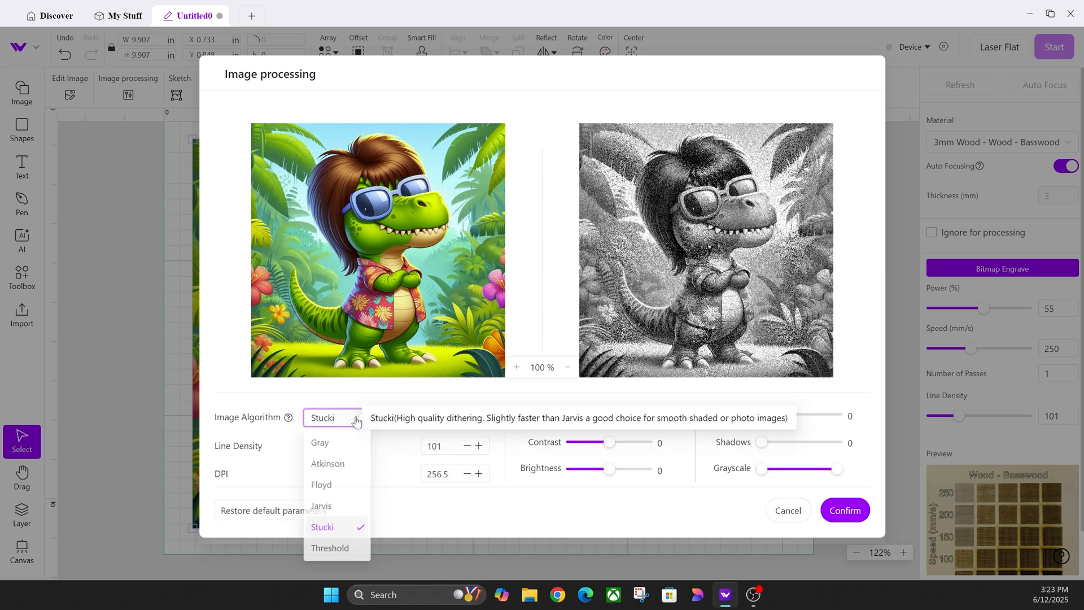
{"action": "left_click", "coordinate": [330, 547]}
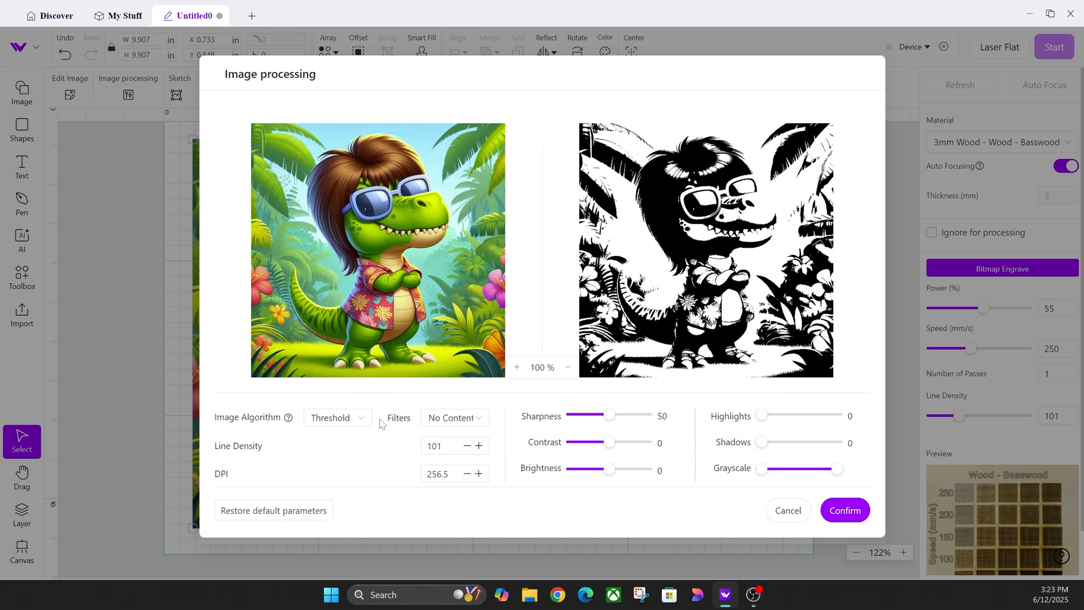
{"action": "left_click", "coordinate": [338, 416]}
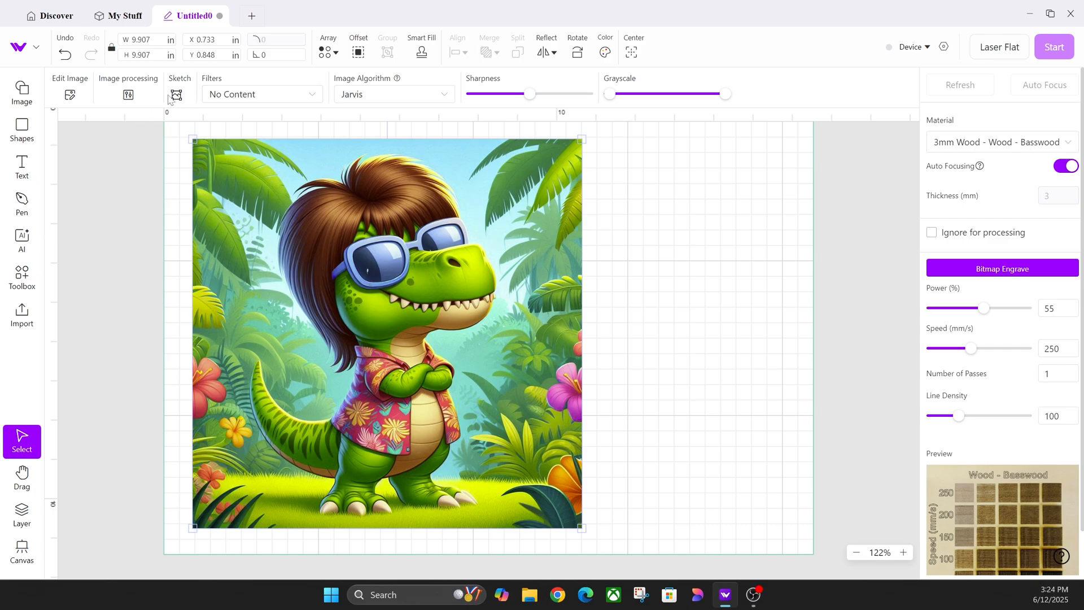
Show Sketch settings: threshold 128, noise reduction 50, smoothness 0.2.
{"action": "left_click", "coordinate": [179, 93]}
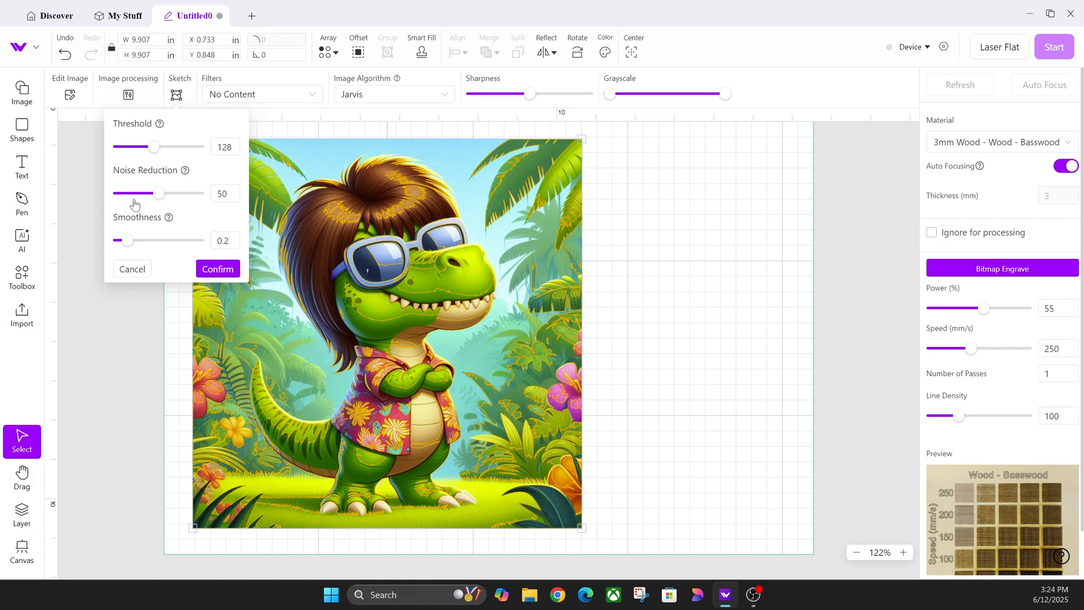
{"action": "mouse_move", "coordinate": [153, 211]}
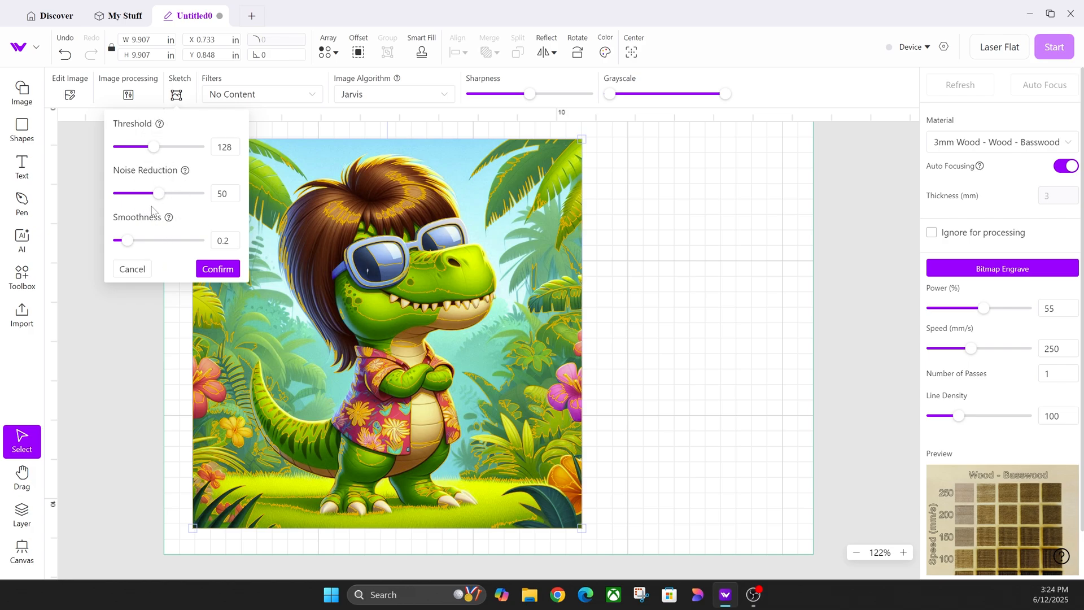
{"action": "mouse_move", "coordinate": [150, 193]}
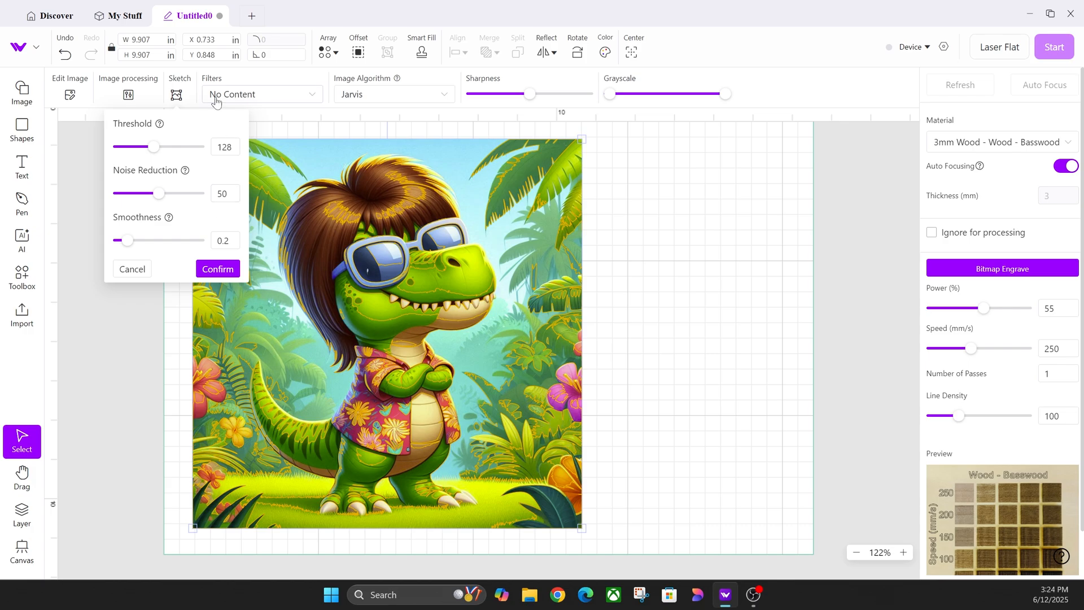
Choose Invert from the Filters list to get an inverted greyscale dinosaur.
{"action": "left_click", "coordinate": [261, 93]}
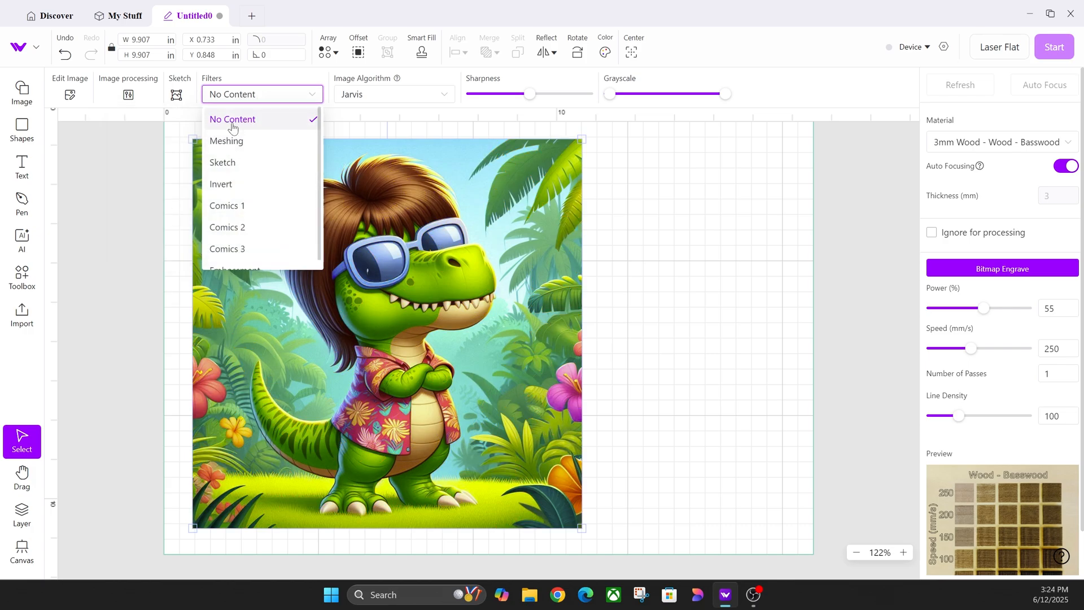
{"action": "mouse_move", "coordinate": [242, 190]}
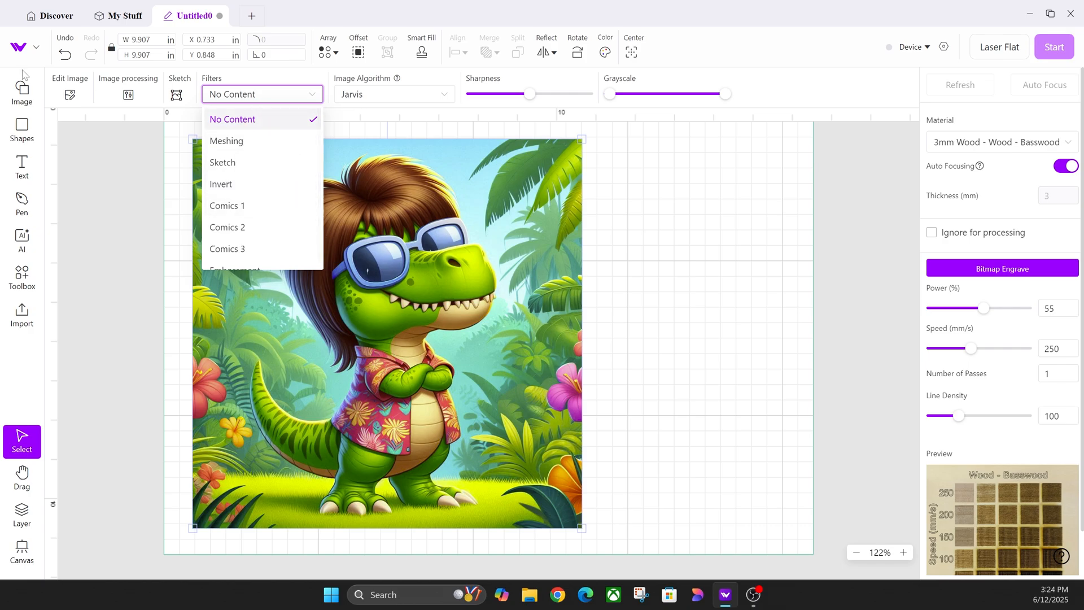
{"action": "mouse_move", "coordinate": [166, 92]}
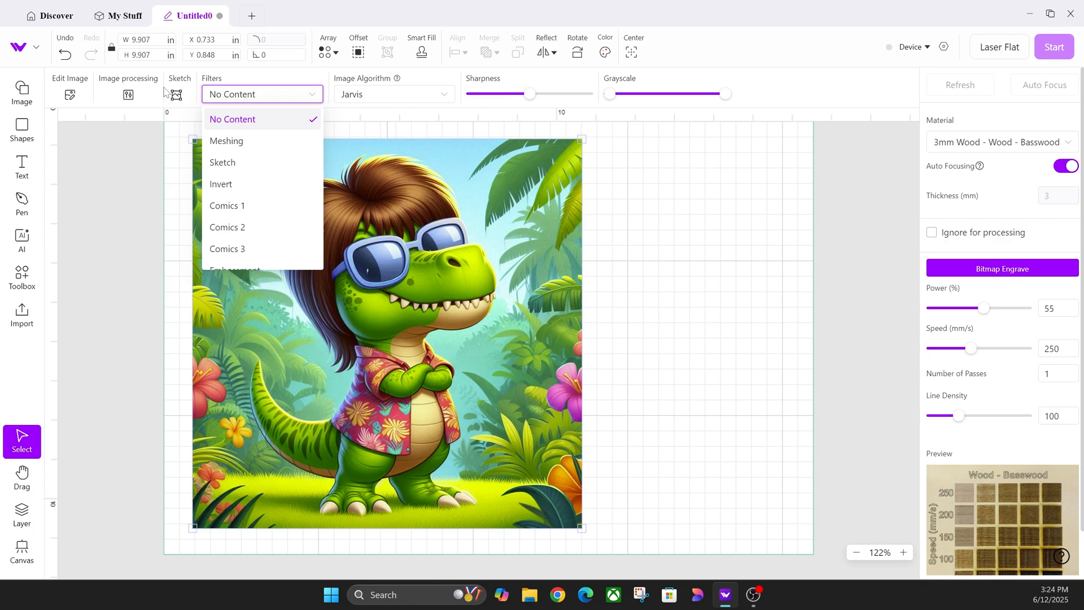
{"action": "mouse_move", "coordinate": [175, 95]}
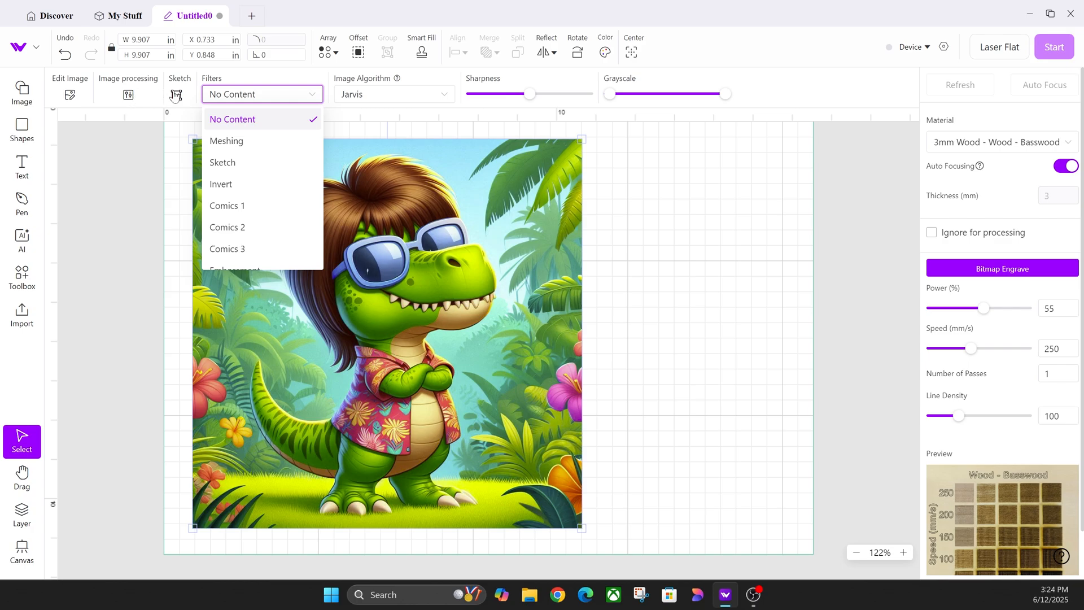
{"action": "mouse_move", "coordinate": [100, 74]}
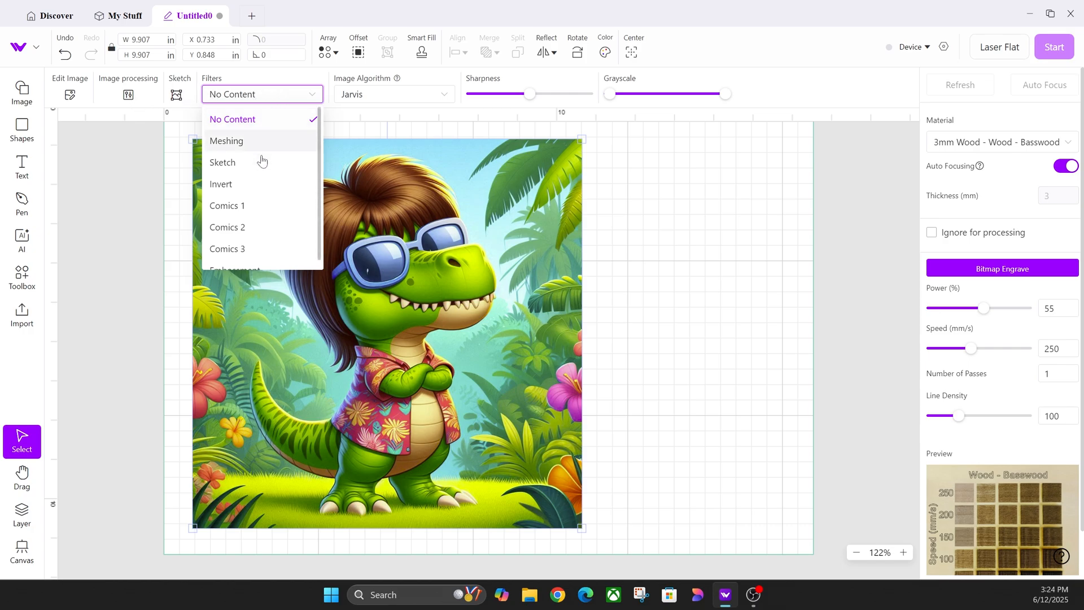
{"action": "mouse_move", "coordinate": [247, 188]}
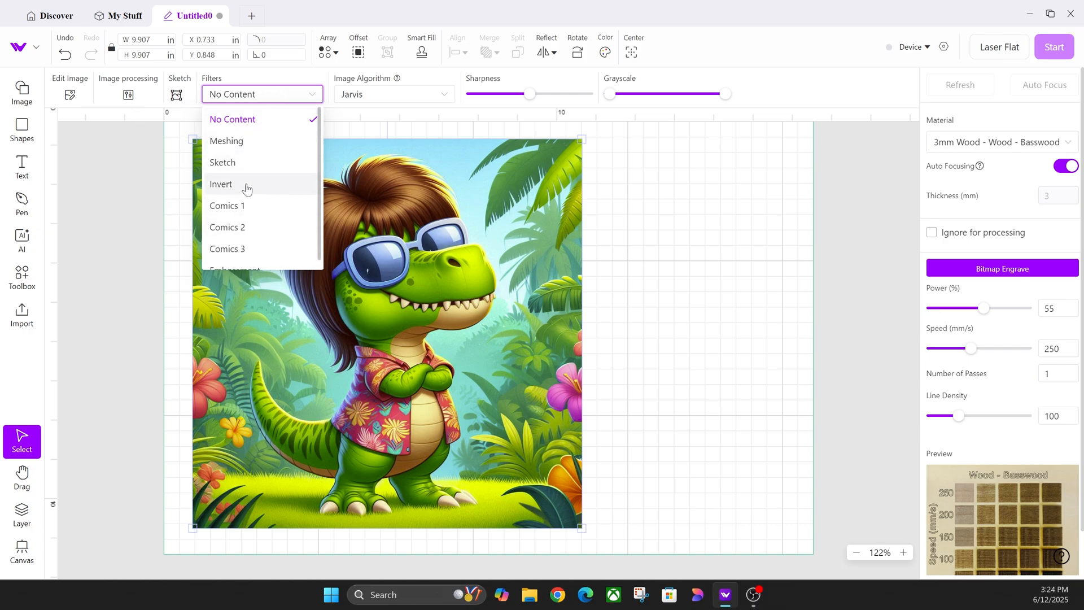
{"action": "left_click", "coordinate": [220, 184]}
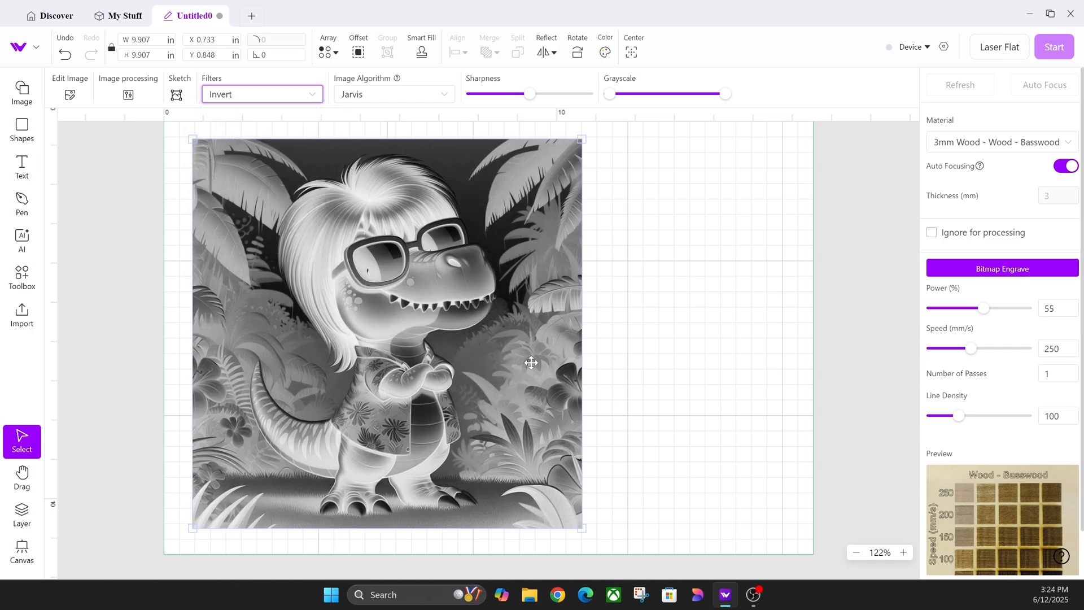
{"action": "mouse_move", "coordinate": [310, 95]}
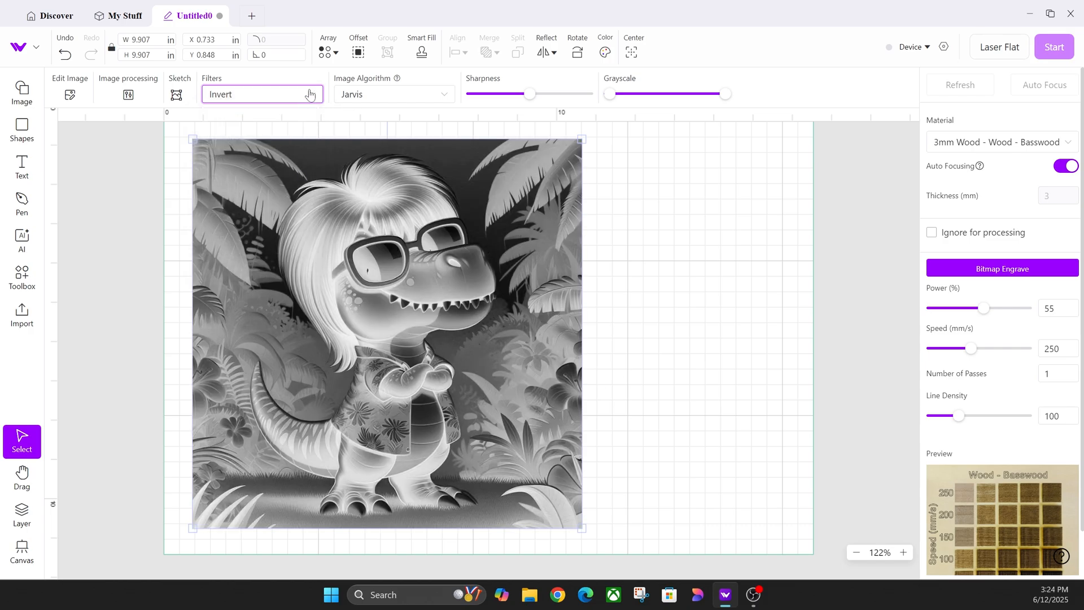
Preview Comics 1, Sketch and Meshing filters, then select No Content to restore colour.
{"action": "left_click", "coordinate": [261, 94]}
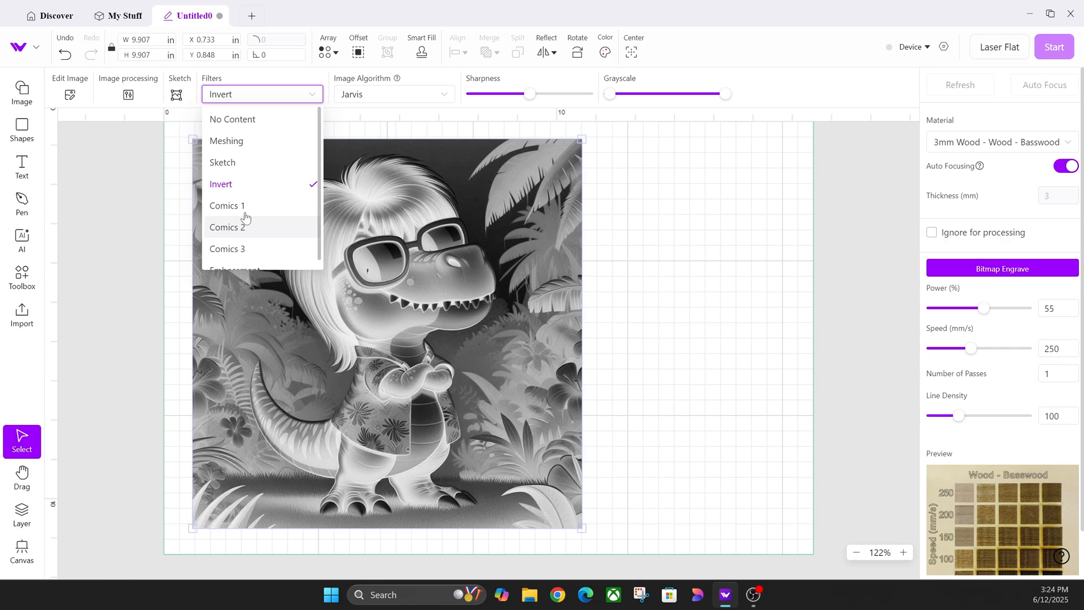
{"action": "left_click", "coordinate": [226, 205]}
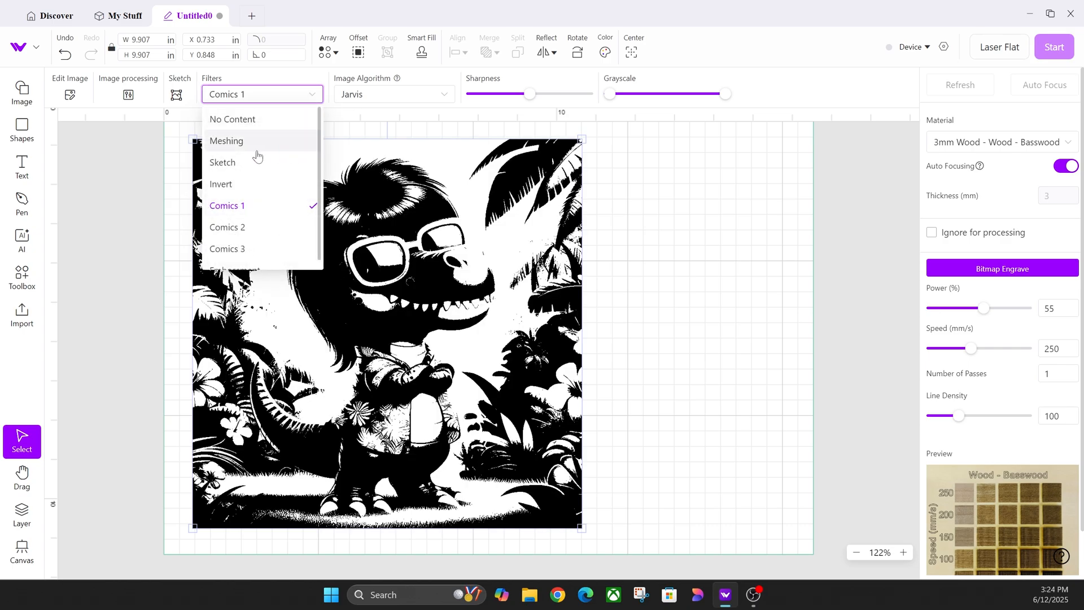
{"action": "left_click", "coordinate": [221, 162]}
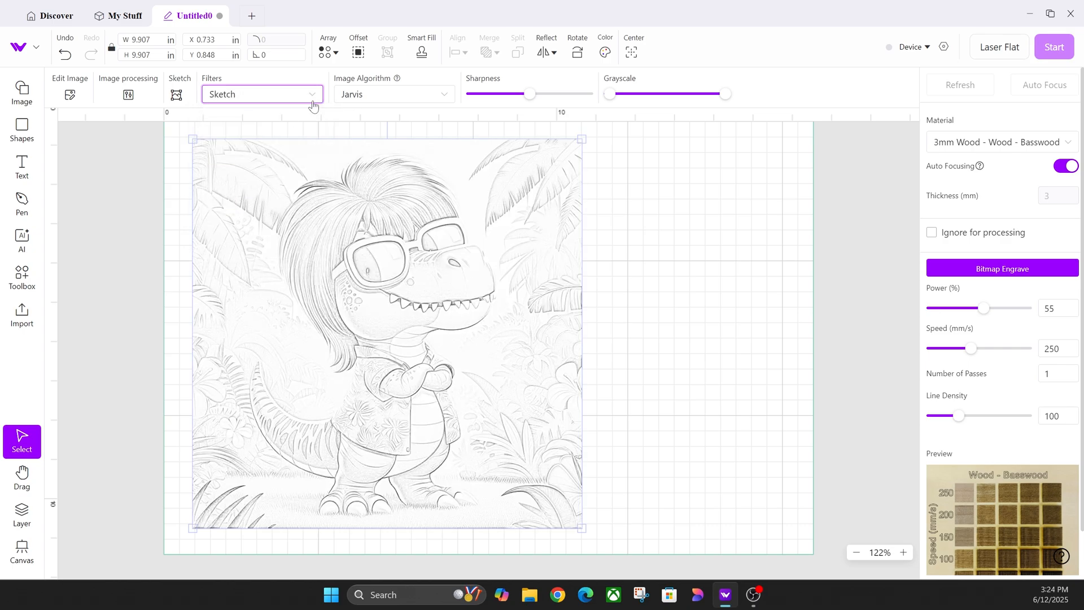
{"action": "left_click", "coordinate": [261, 94]}
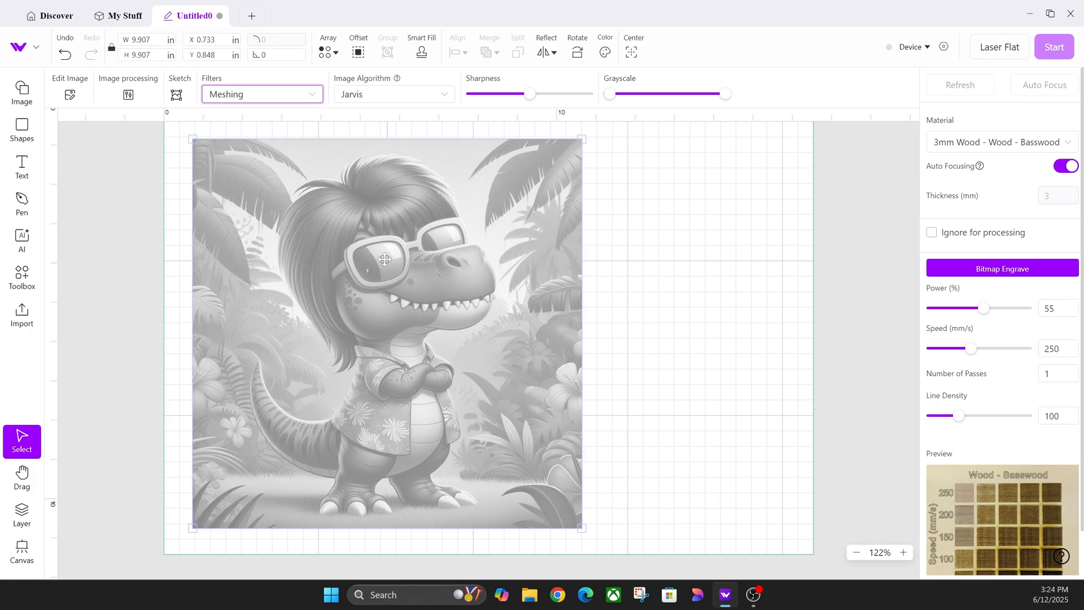
{"action": "left_click", "coordinate": [261, 94]}
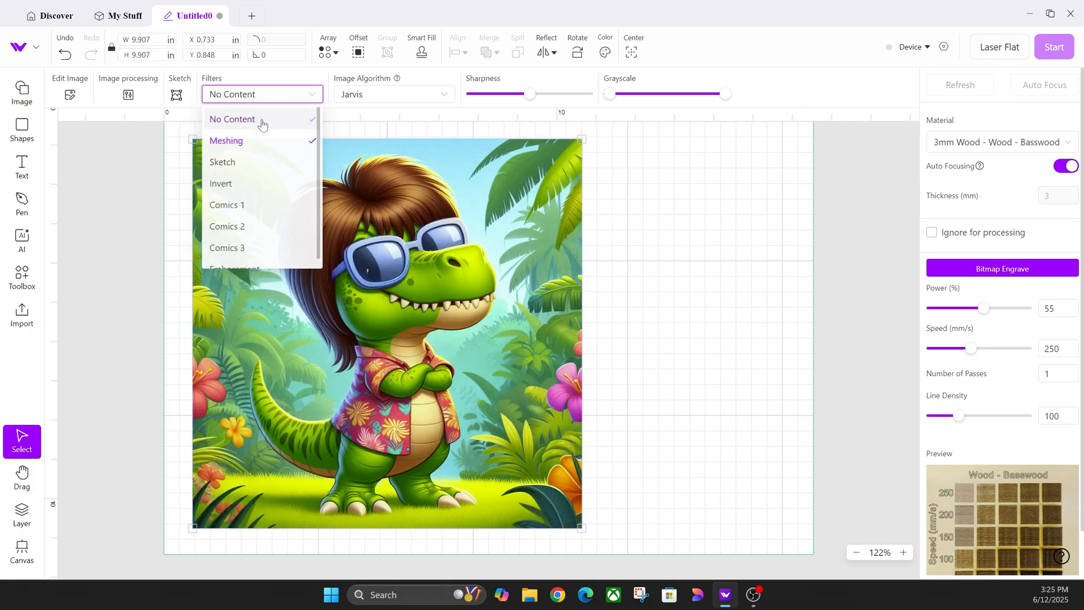
{"action": "left_click", "coordinate": [232, 119]}
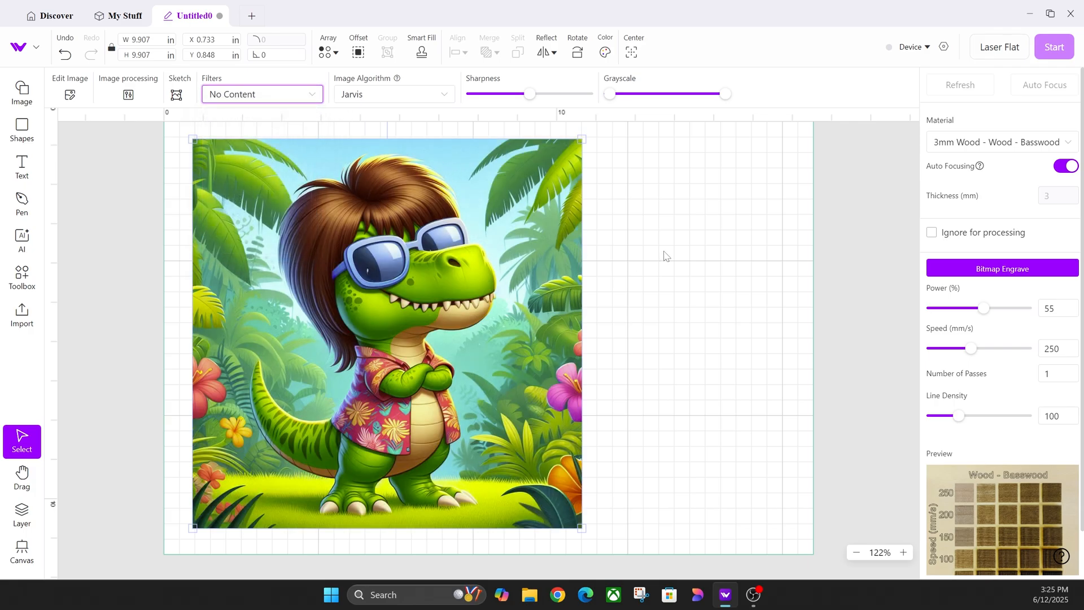